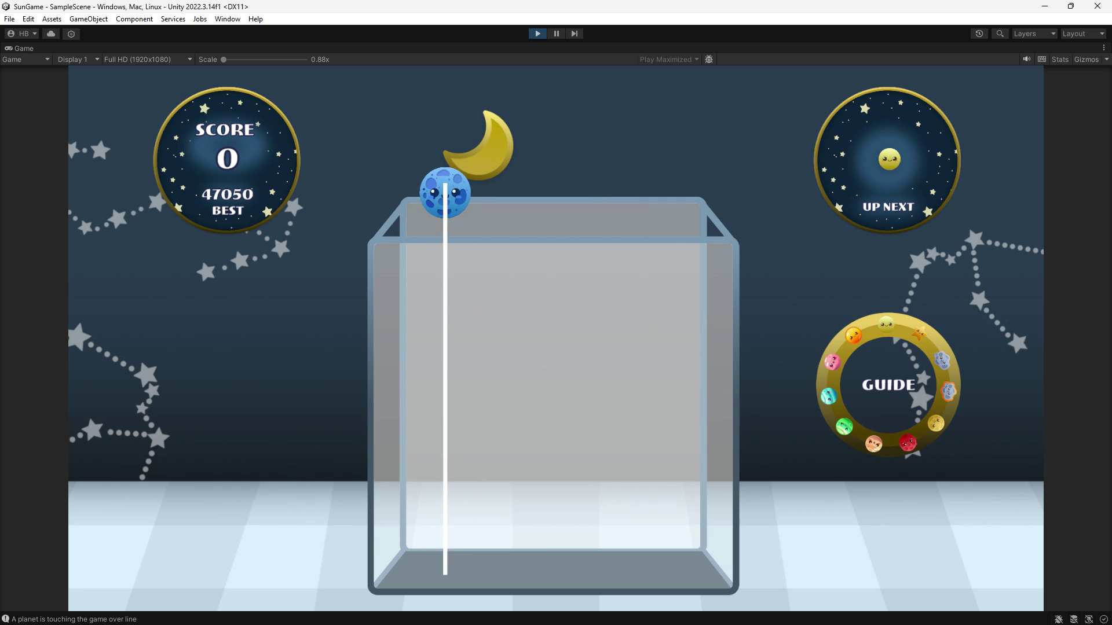
Drop the blue planet into the box, then review the planet face frames in Figma.
{"action": "left_click", "coordinate": [445, 192]}
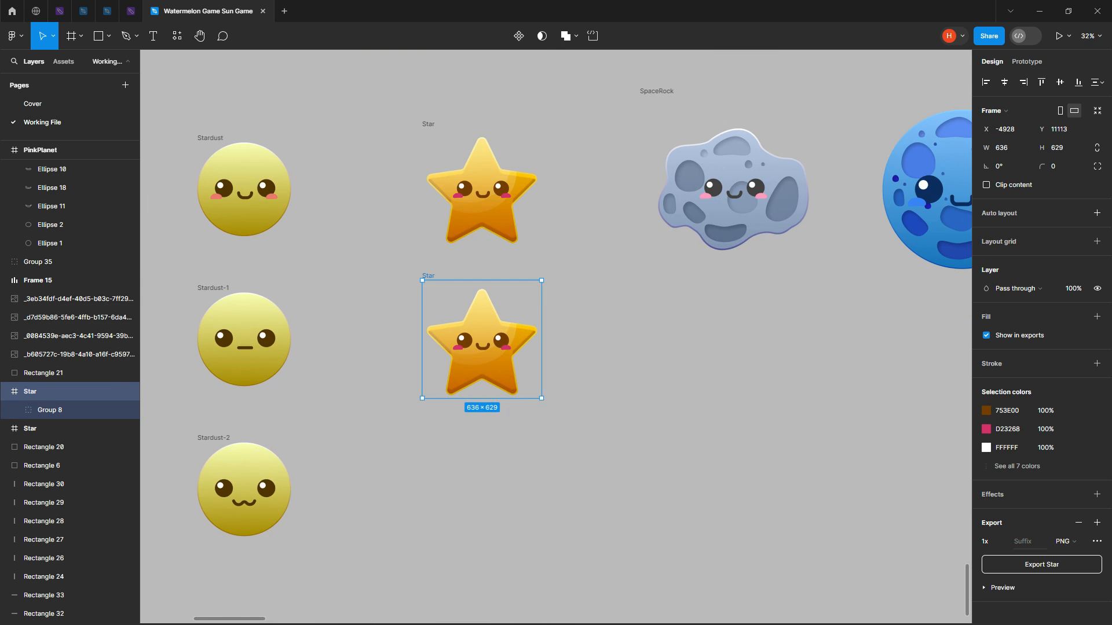
{"action": "left_click", "coordinate": [29, 391]}
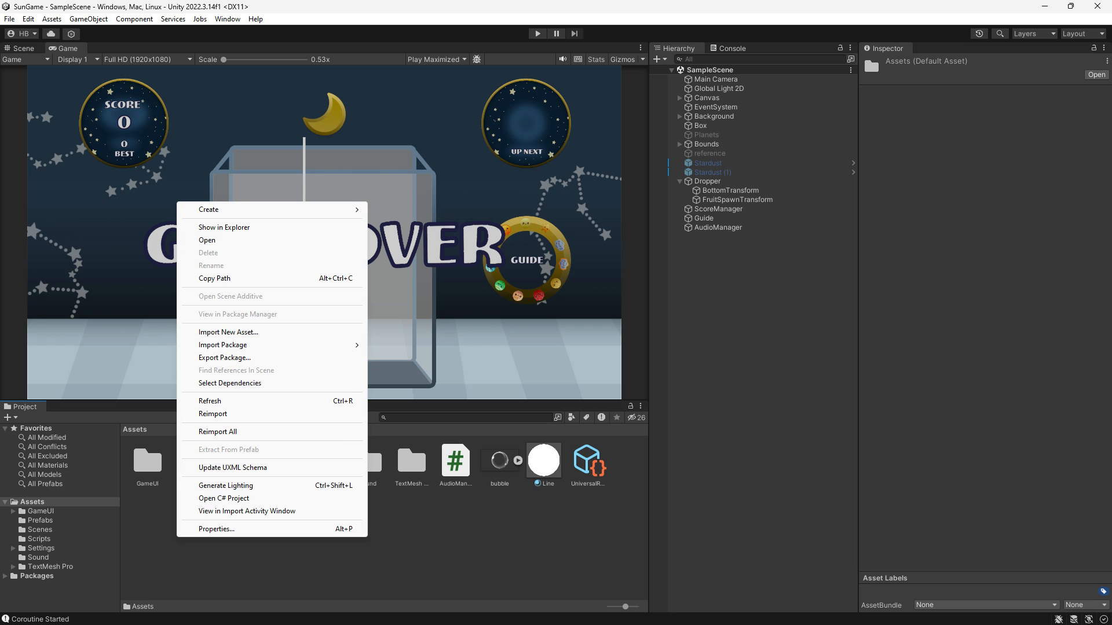
Create a Sprites folder in Assets and import the planet_sprites PNGs into it.
{"action": "left_click", "coordinate": [208, 209]}
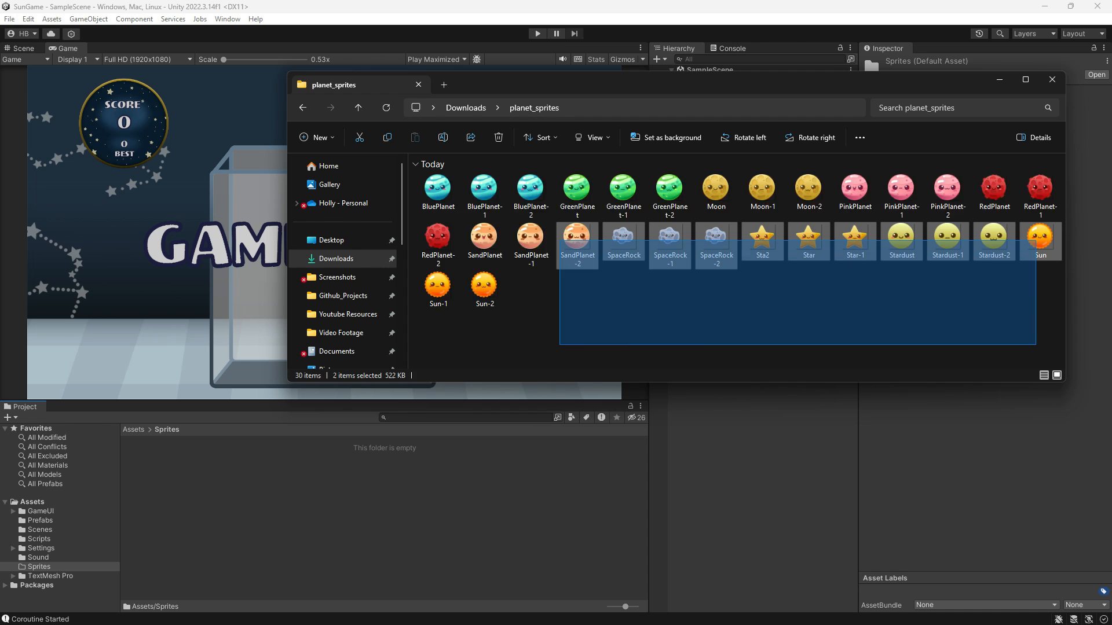
{"action": "left_click", "coordinate": [1051, 79]}
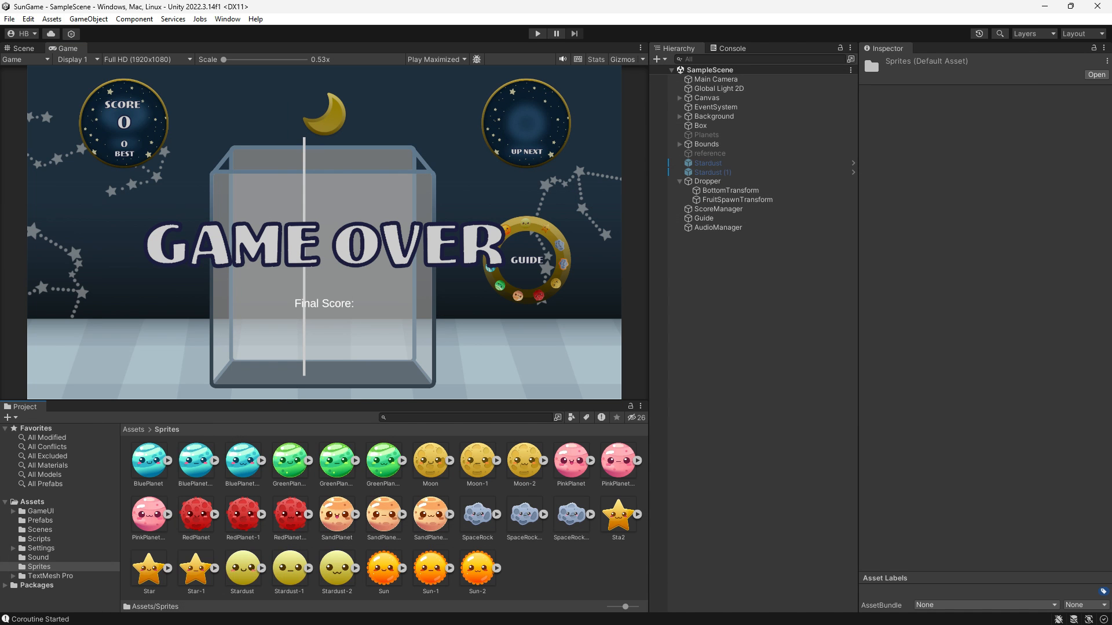
{"action": "left_click", "coordinate": [38, 540]}
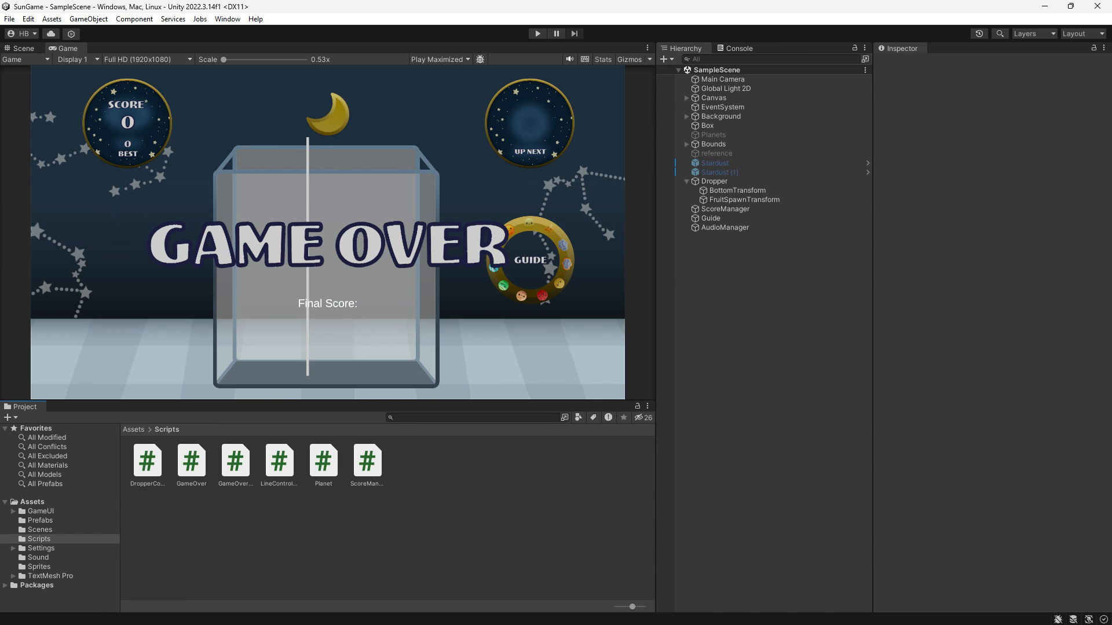
Create a new C# script named SpriteChanger inside the Scripts folder.
{"action": "right_click", "coordinate": [319, 531]}
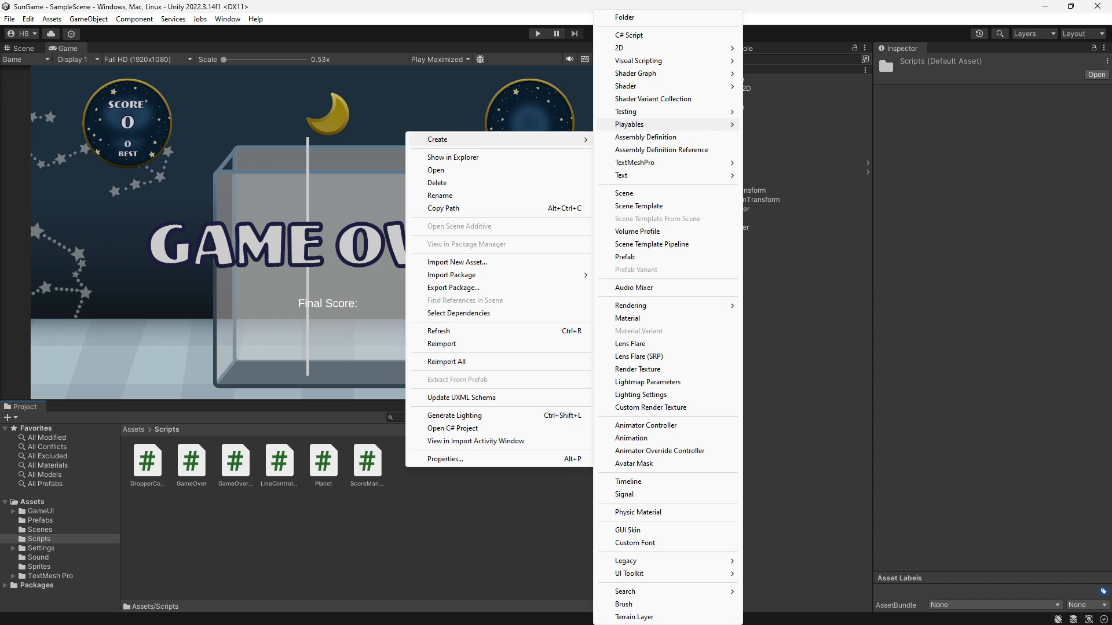
{"action": "left_click", "coordinate": [629, 34]}
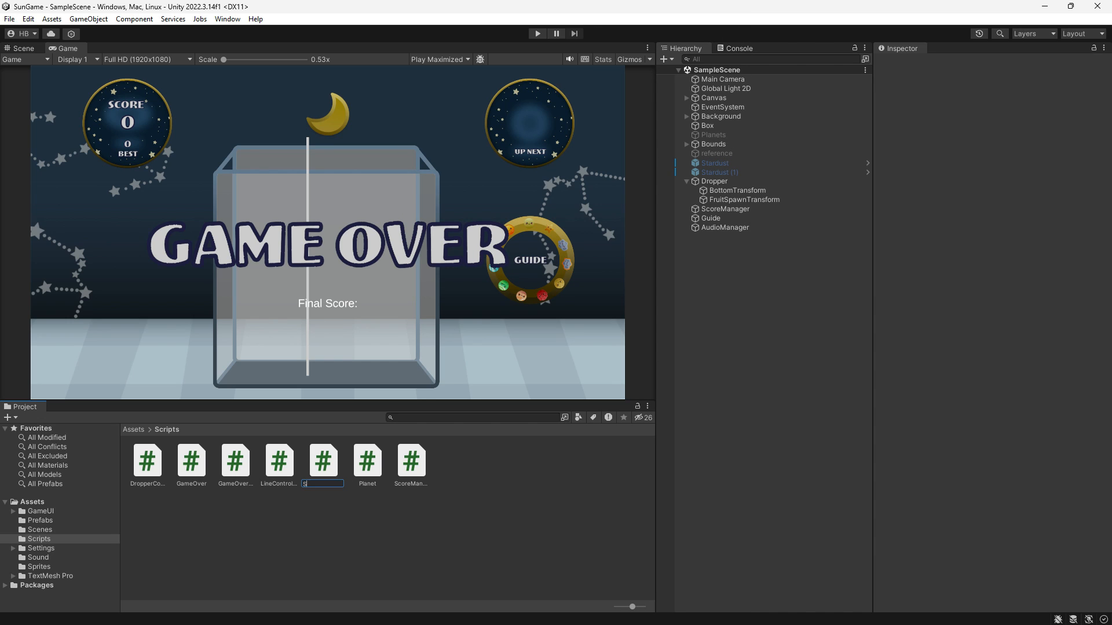
{"action": "type", "text": "SpriteCh"}
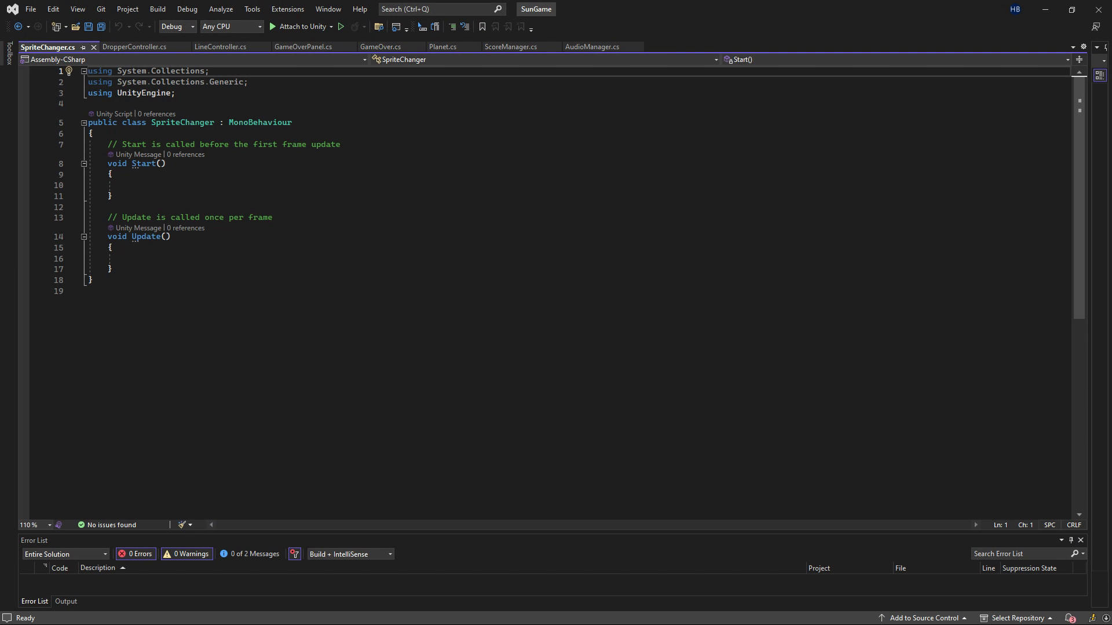
Remove Start and Update and declare [SerializeField] Sprite[] planetSprites and Sprite newSprite.
{"action": "left_click", "coordinate": [111, 268]}
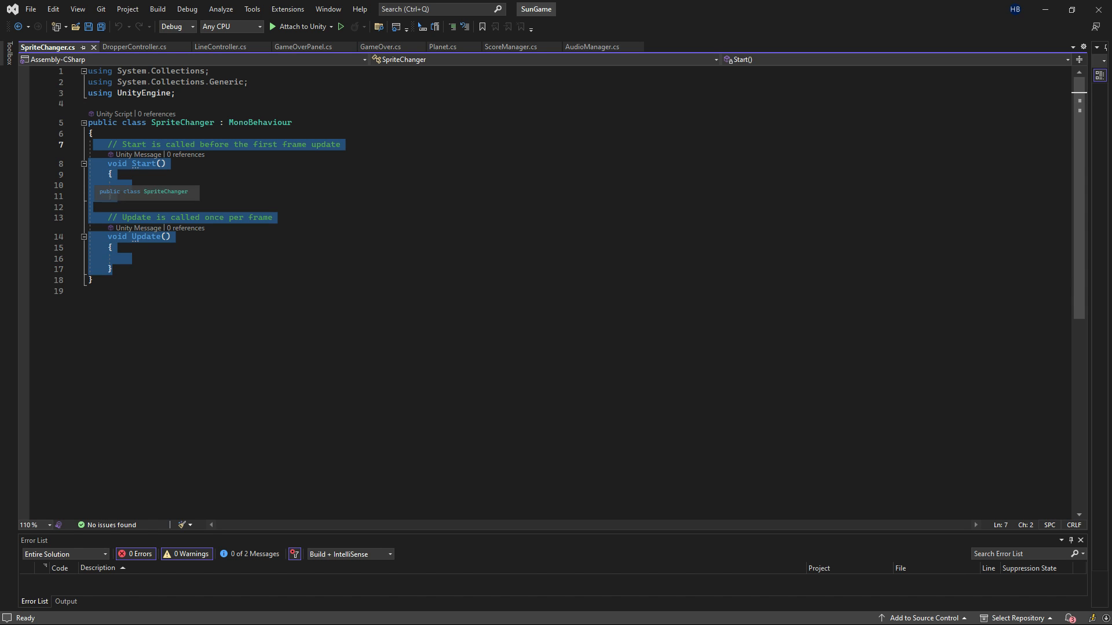
{"action": "type", "text": "[SerializeField]"}
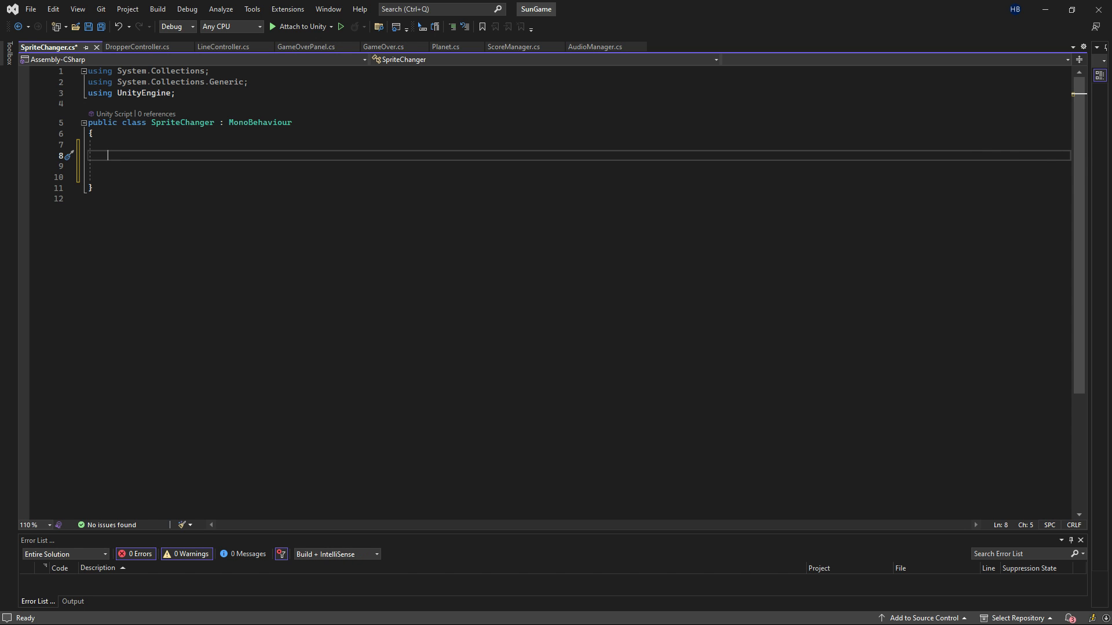
{"action": "type", "text": "[Ser"}
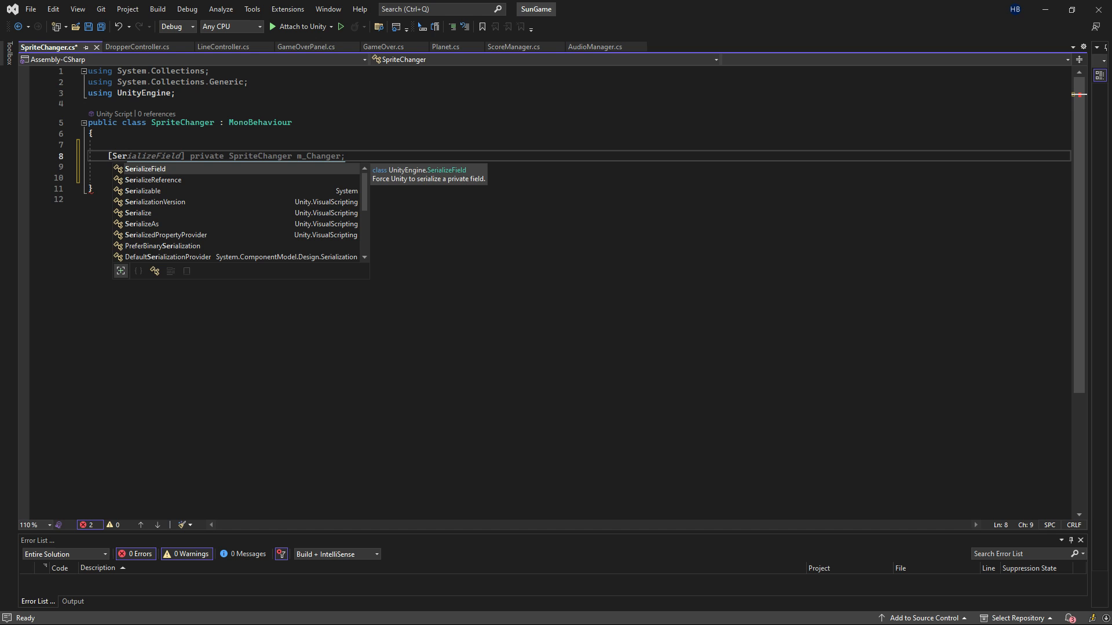
{"action": "type", "text": "ializeField"}
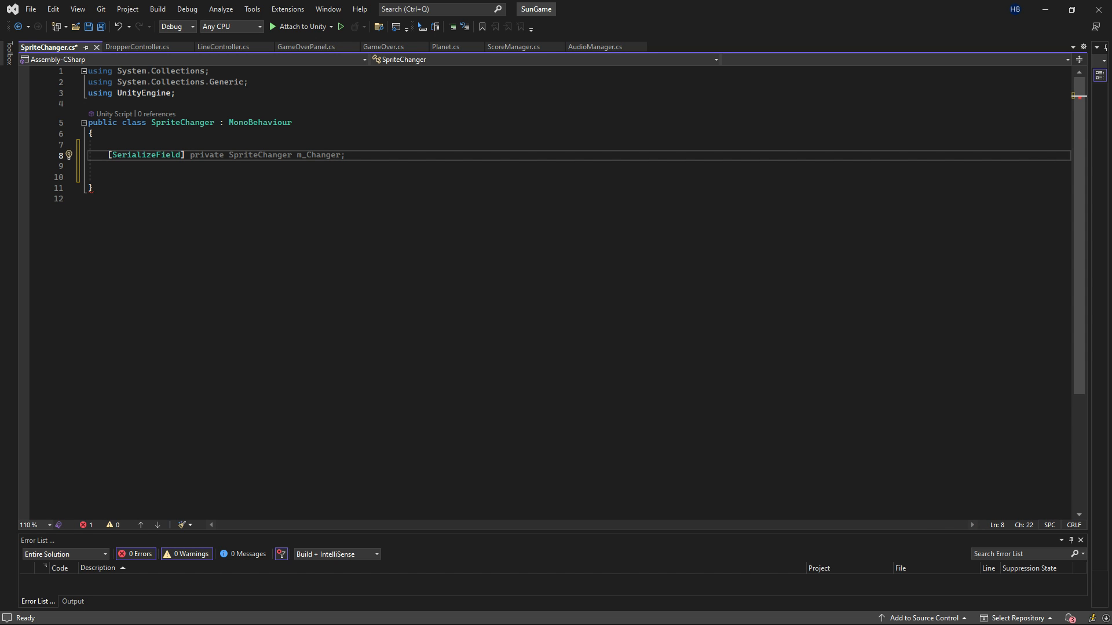
{"action": "type", "text": "Sprite"}
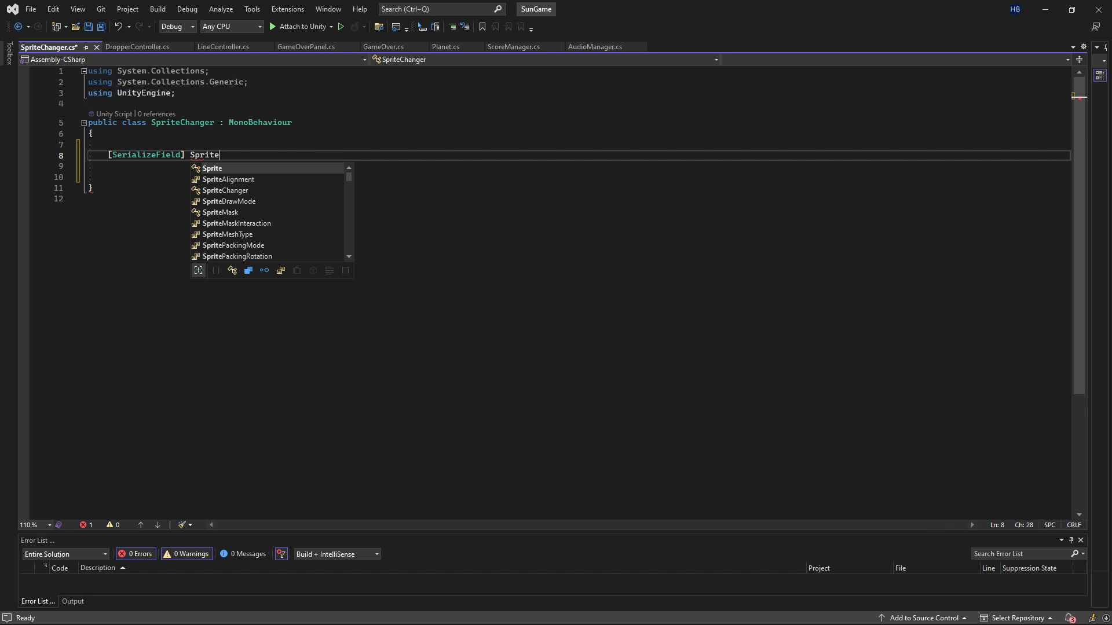
{"action": "type", "text": "[]"}
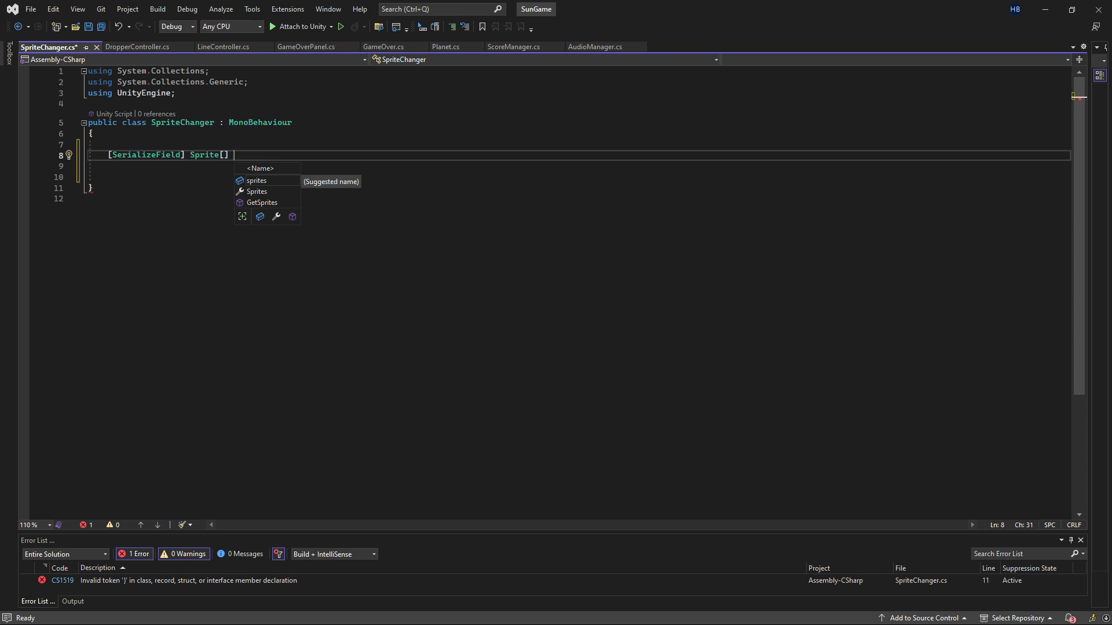
{"action": "type", "text": "planetS"}
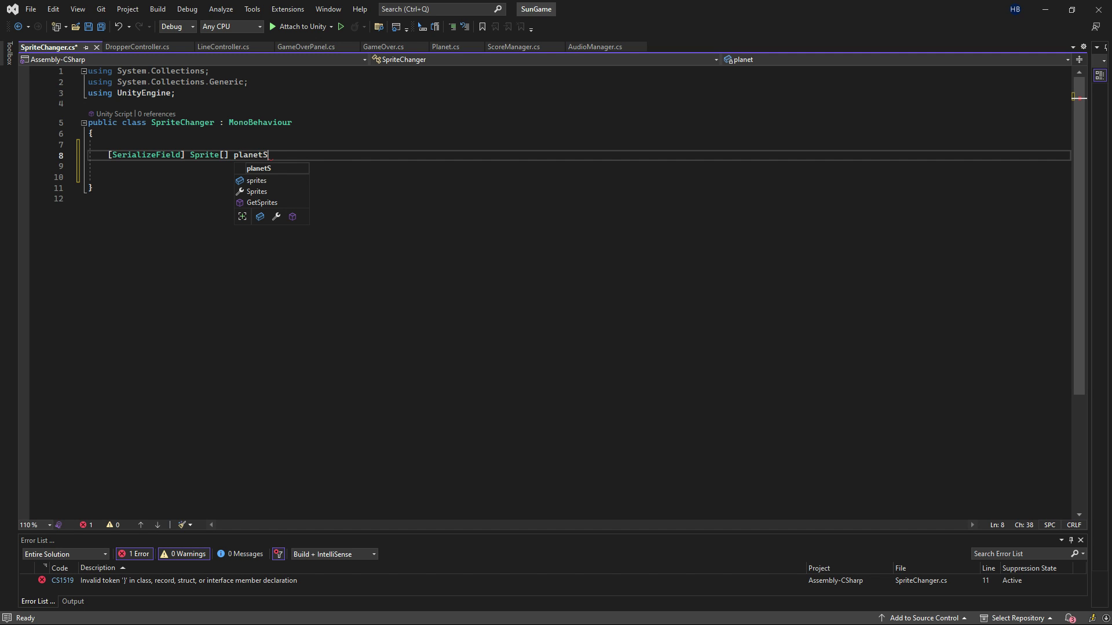
{"action": "type", "text": "prites;"}
{"action": "type", "text": "[SerializeField] Sprite"}
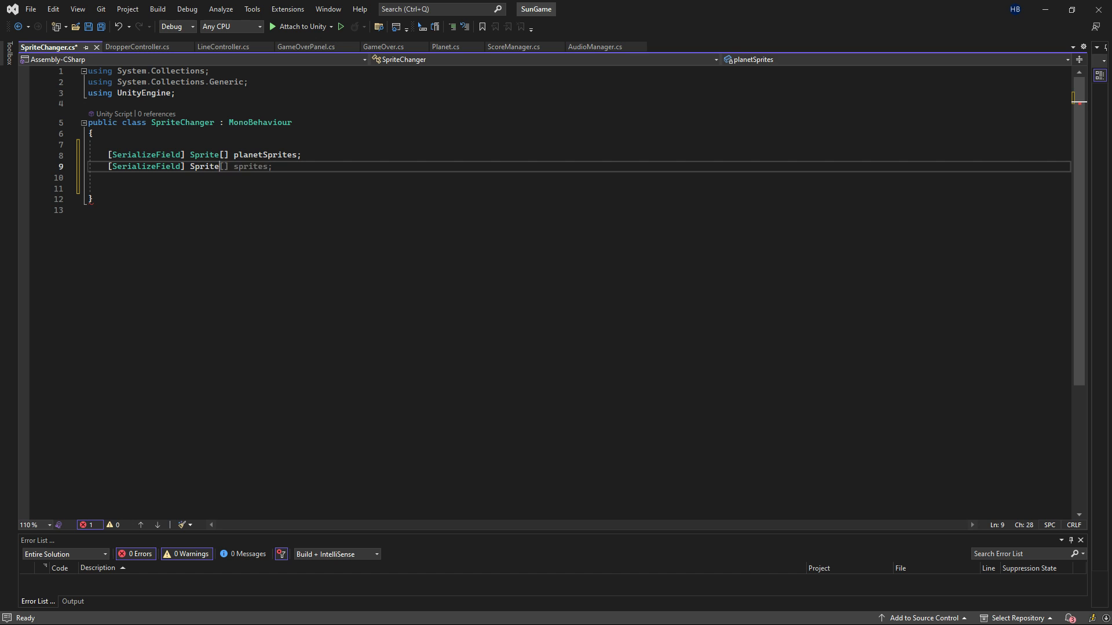
{"action": "type", "text": "newSprite;"}
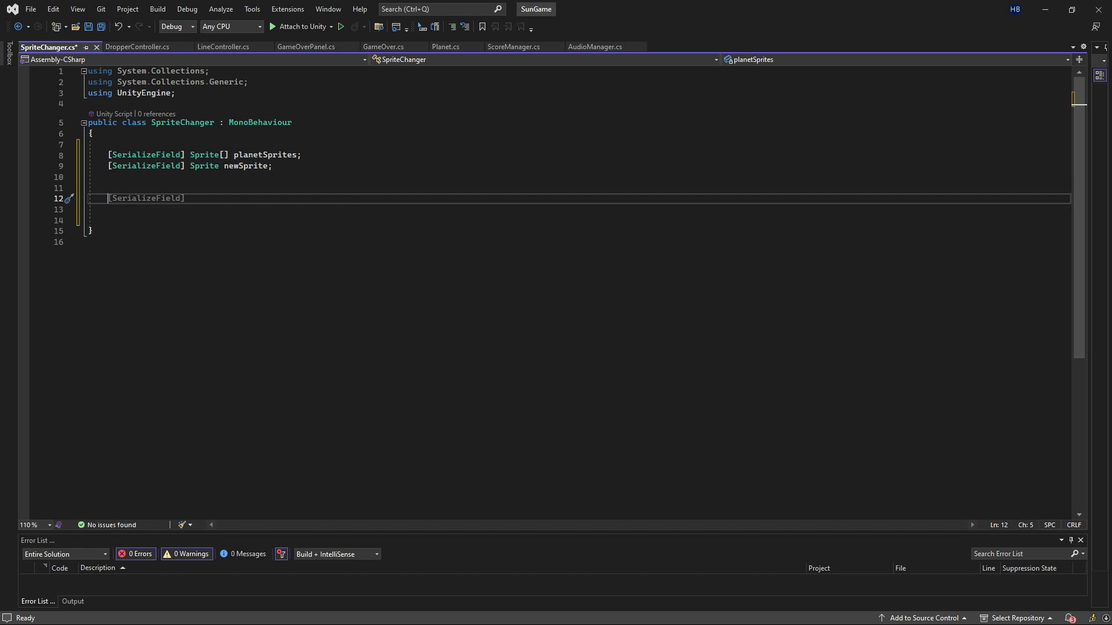
Write OnCollisionEnter2D setting newSprite = planetSprites[Random.Range(0, planetSprites.Length)].
{"action": "type", "text": "OnC"}
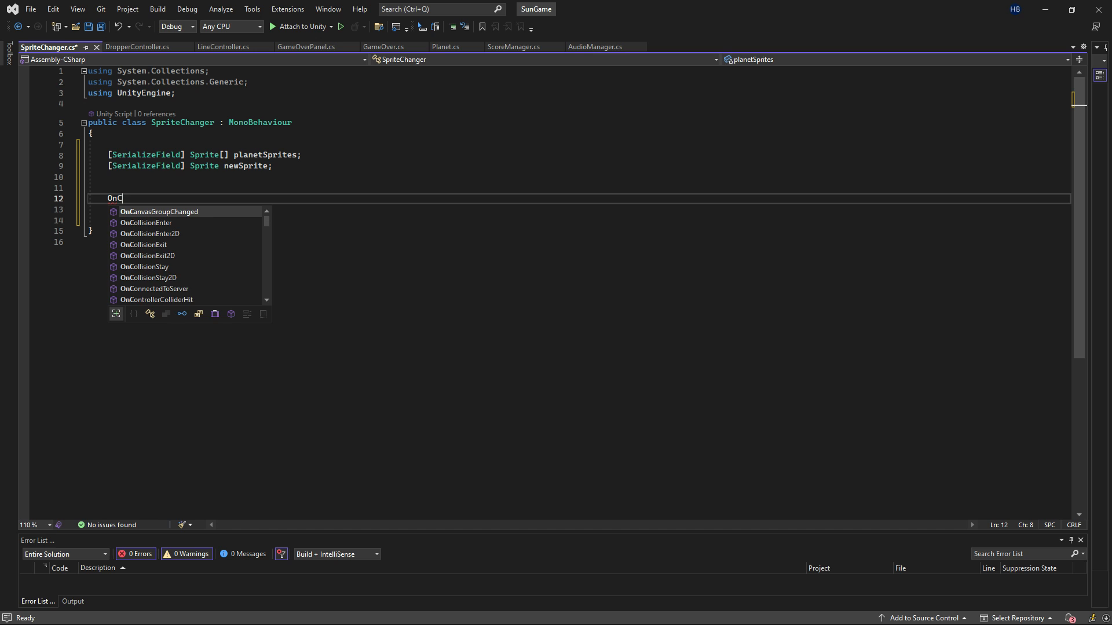
{"action": "type", "text": "oll"}
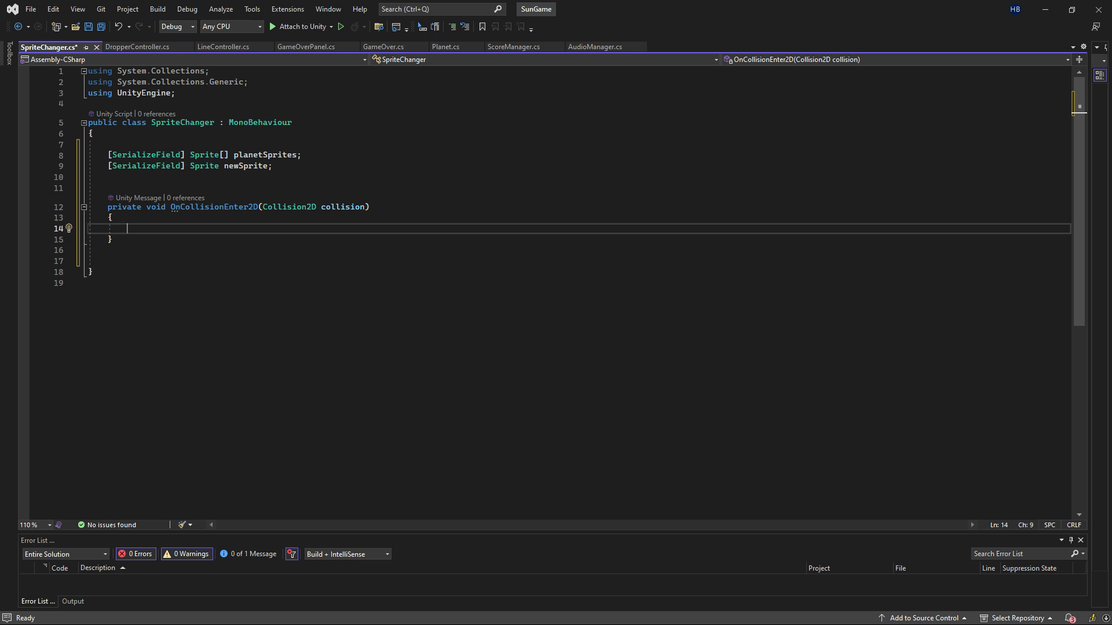
{"action": "type", "text": "ne"}
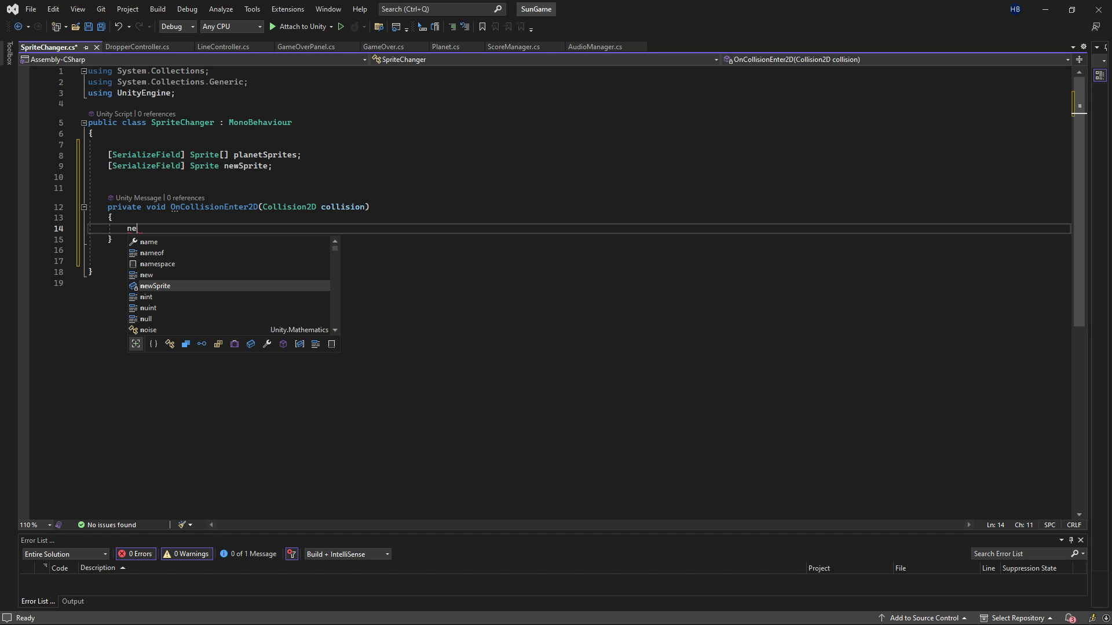
{"action": "type", "text": "wSprite ="}
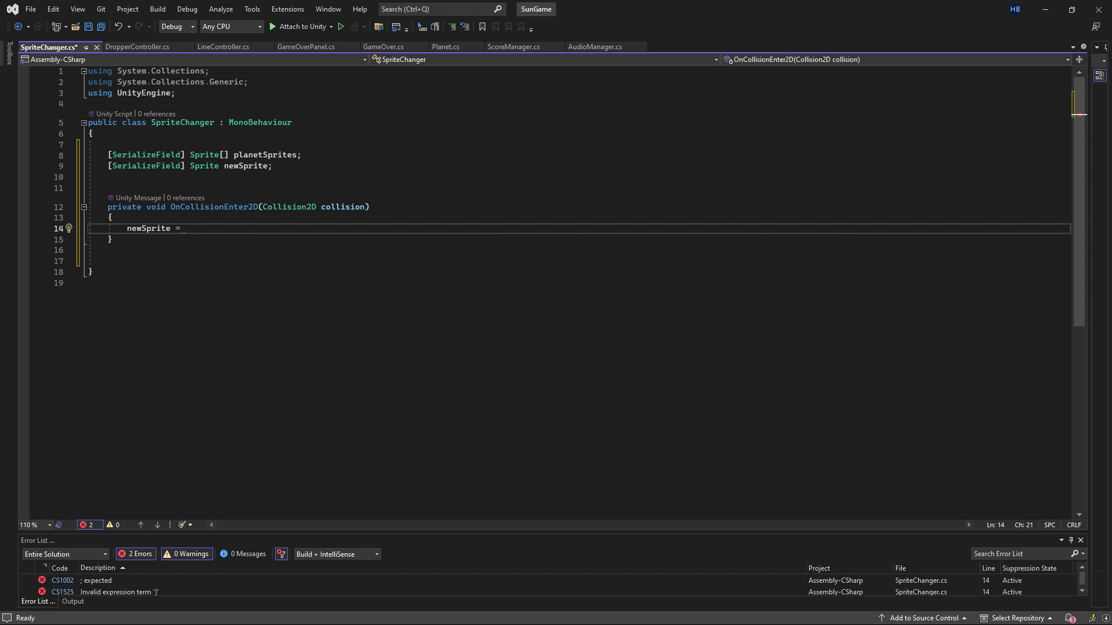
{"action": "type", "text": "planetSprites["}
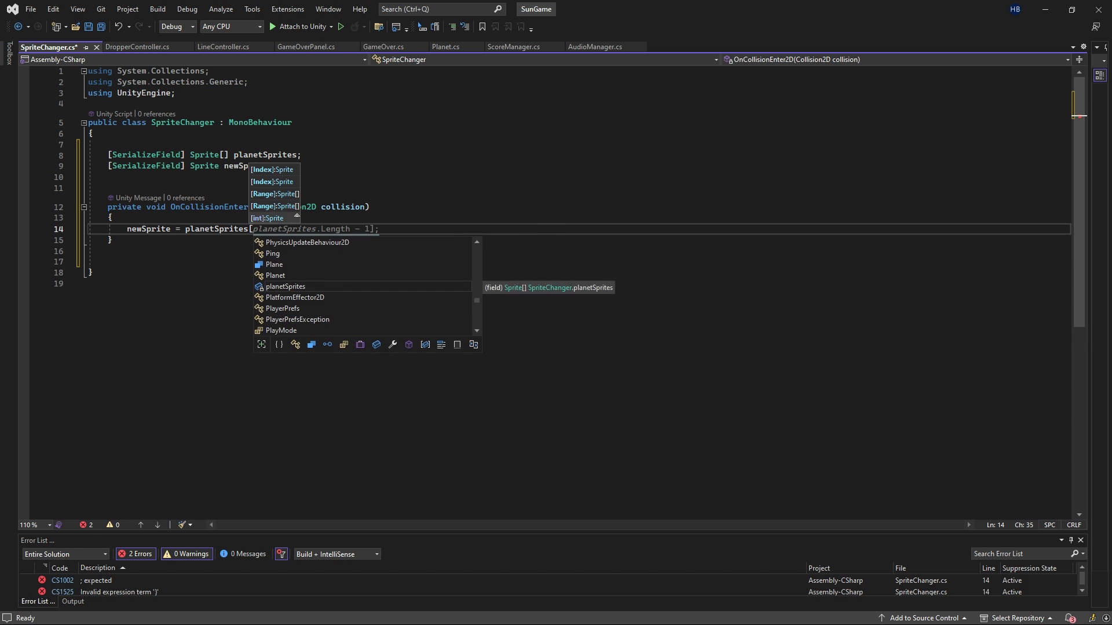
{"action": "type", "text": "Random.Range"}
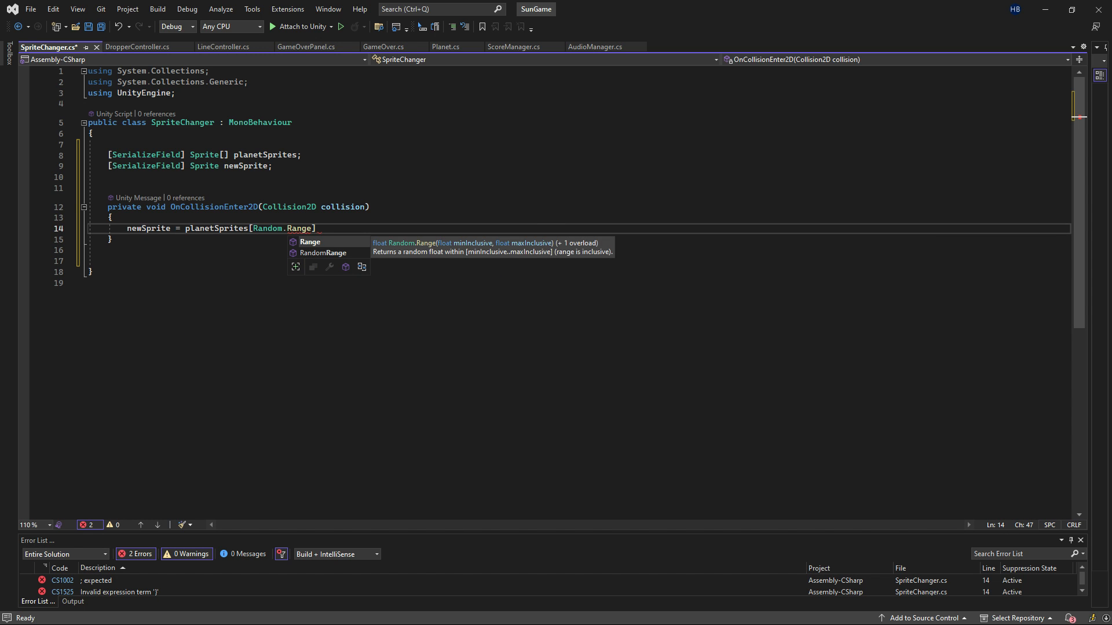
{"action": "type", "text": "(0, p"}
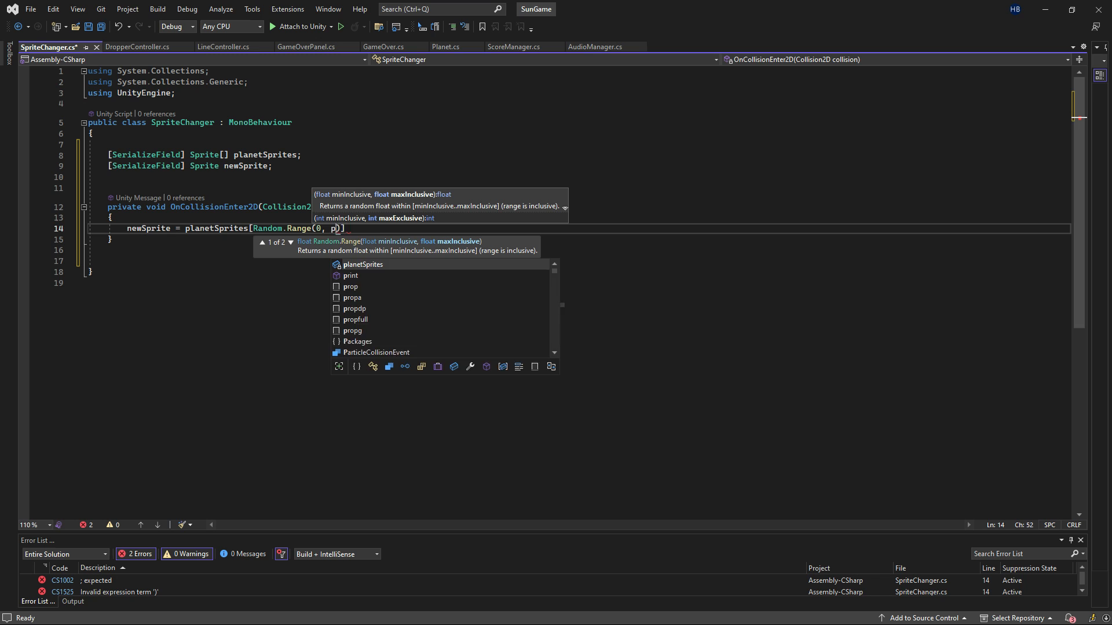
{"action": "type", "text": "lanetSprites.Length"}
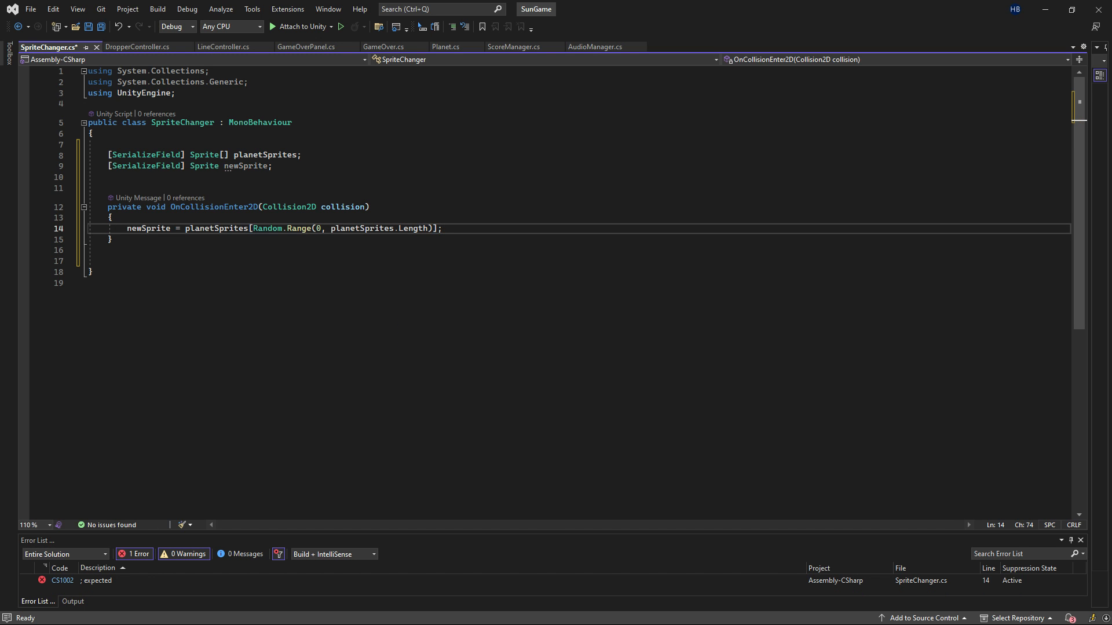
{"action": "key", "text": "Return"}
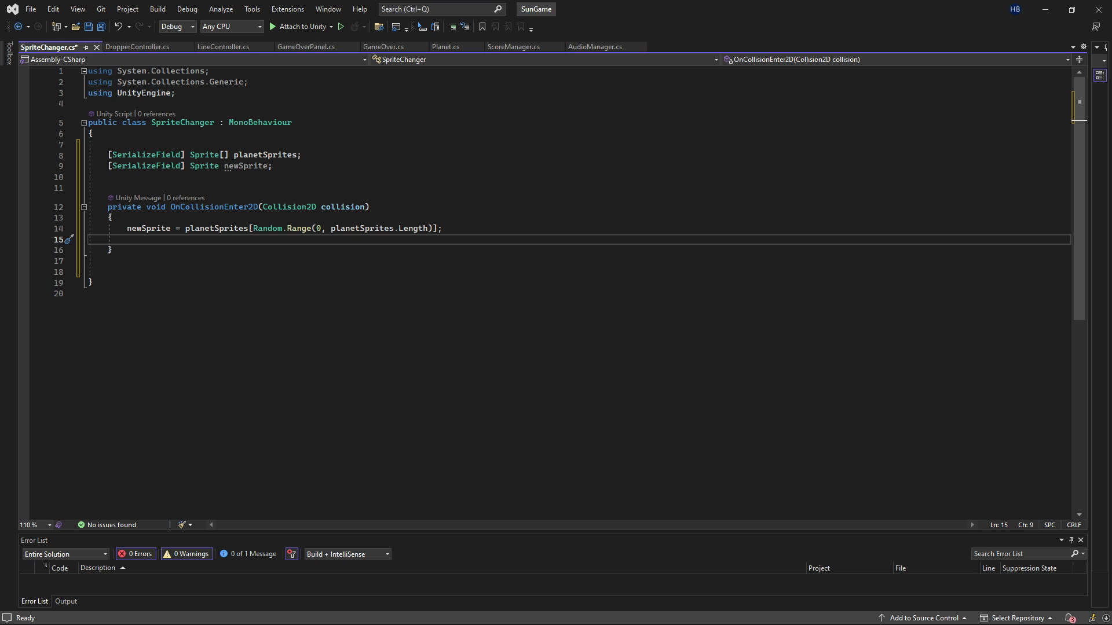
{"action": "key", "text": "enter"}
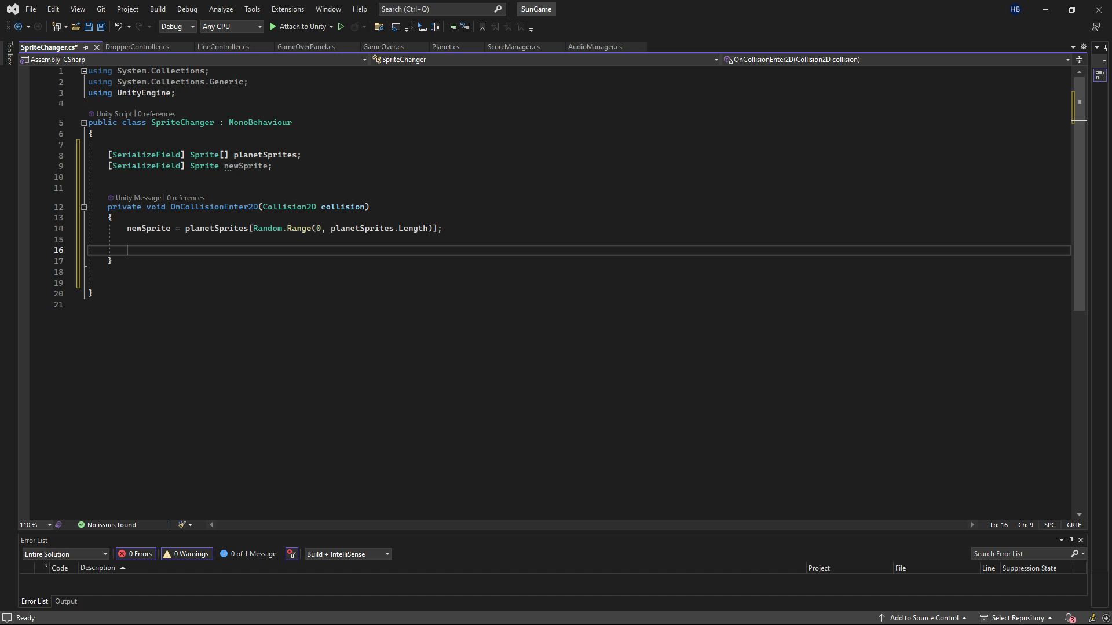
Add gameObject.GetComponent<SpriteRenderer>().sprite = newSprite; to the collision handler.
{"action": "type", "text": "gameObject.AddComponent<SpriteChanger>();"}
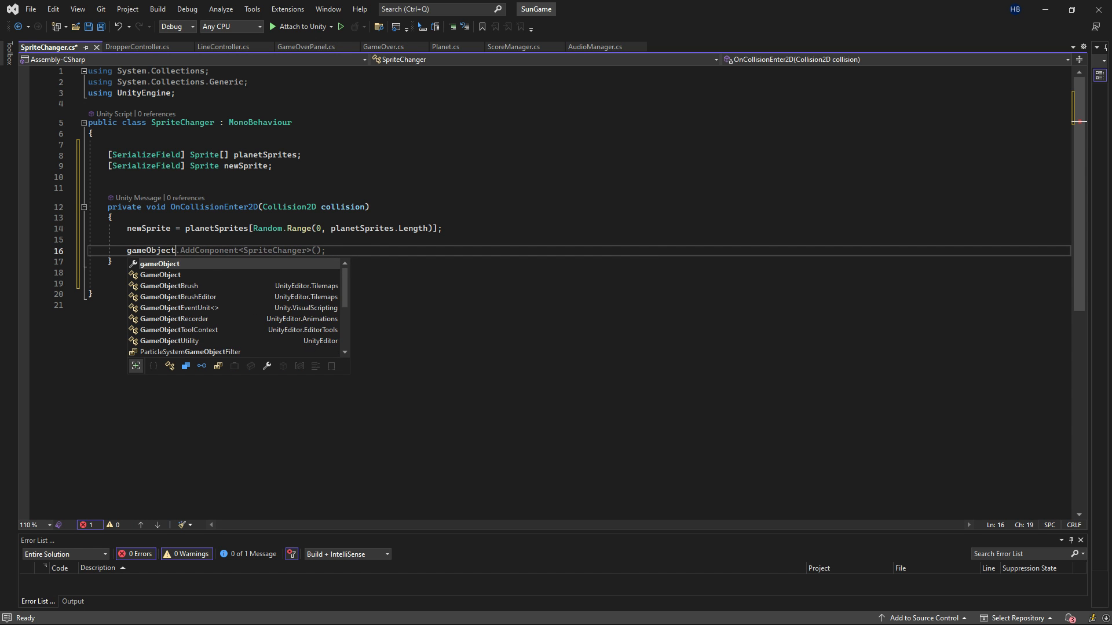
{"action": "type", "text": ".GetCompon"}
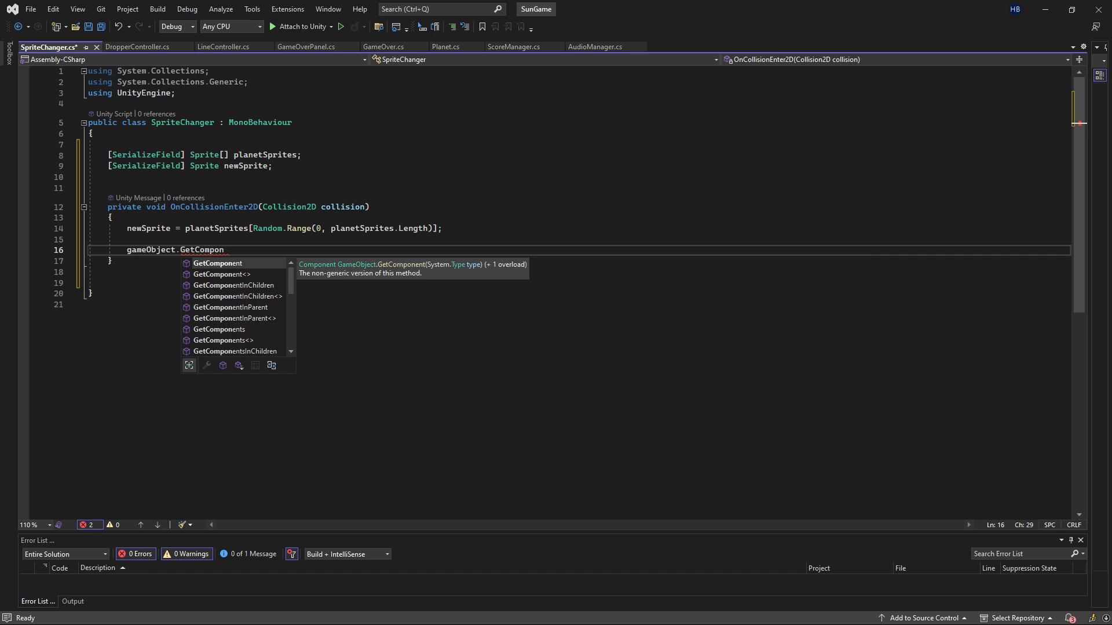
{"action": "type", "text": "<SpriteRenderer>().sprite = newSprite;"}
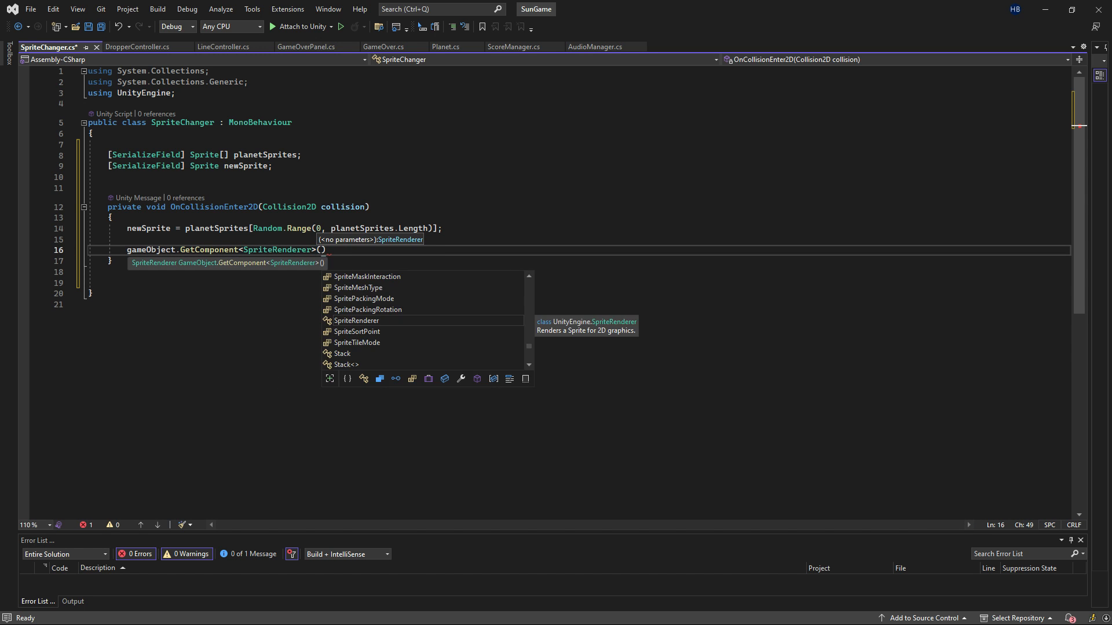
{"action": "type", "text": ".sprite = newSpr"}
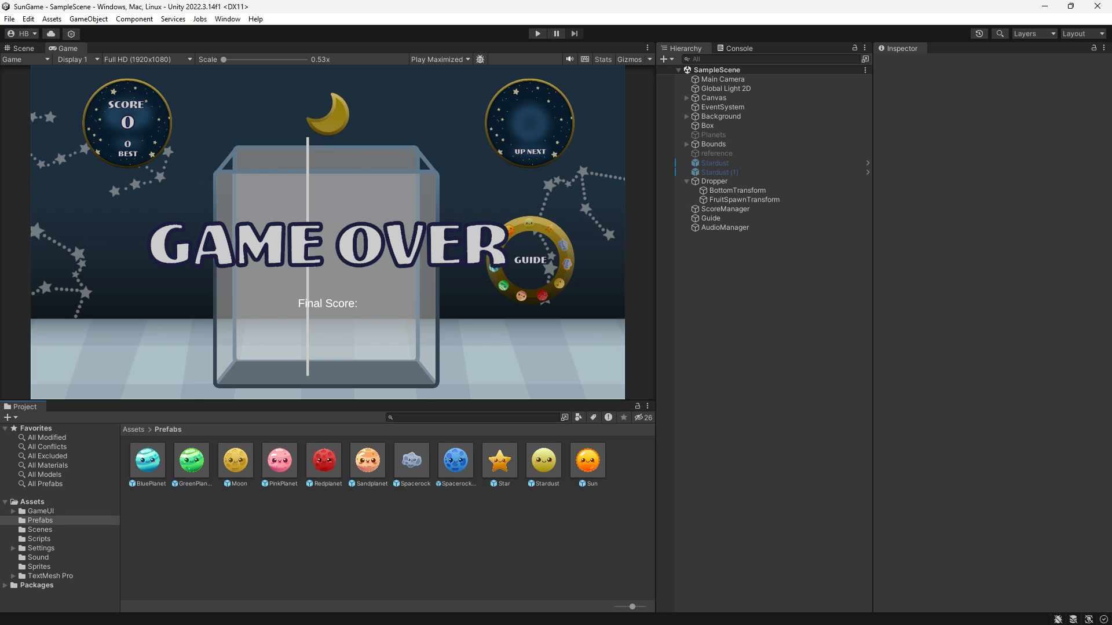
Select all eleven planet prefabs from BluePlanet to Sun and locate their Sprite Changer component.
{"action": "left_click", "coordinate": [146, 459]}
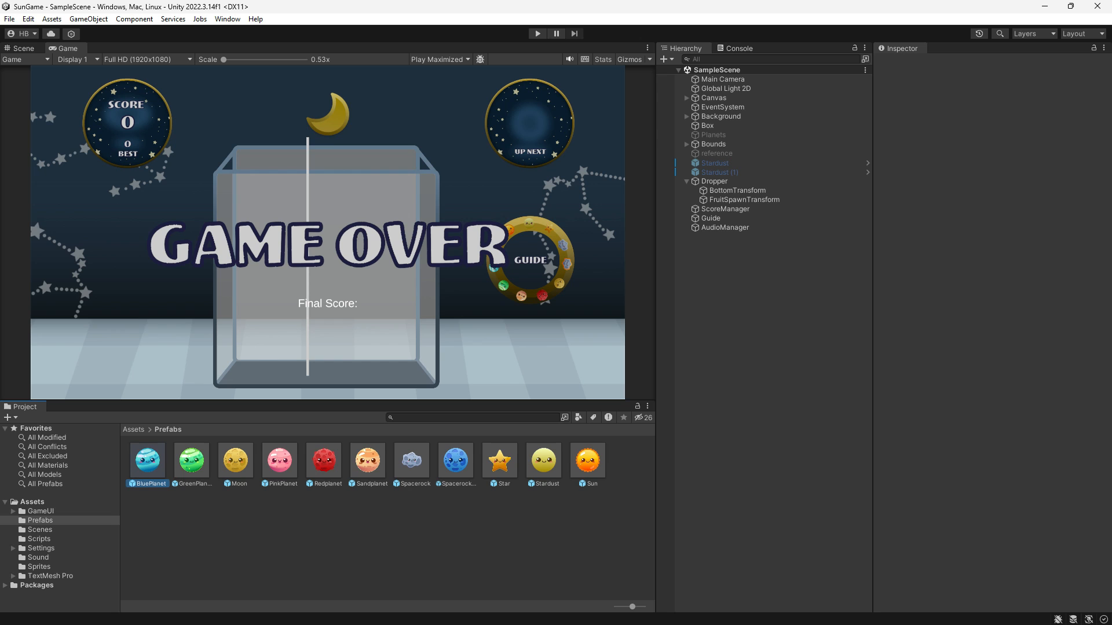
{"action": "left_click", "coordinate": [147, 460]}
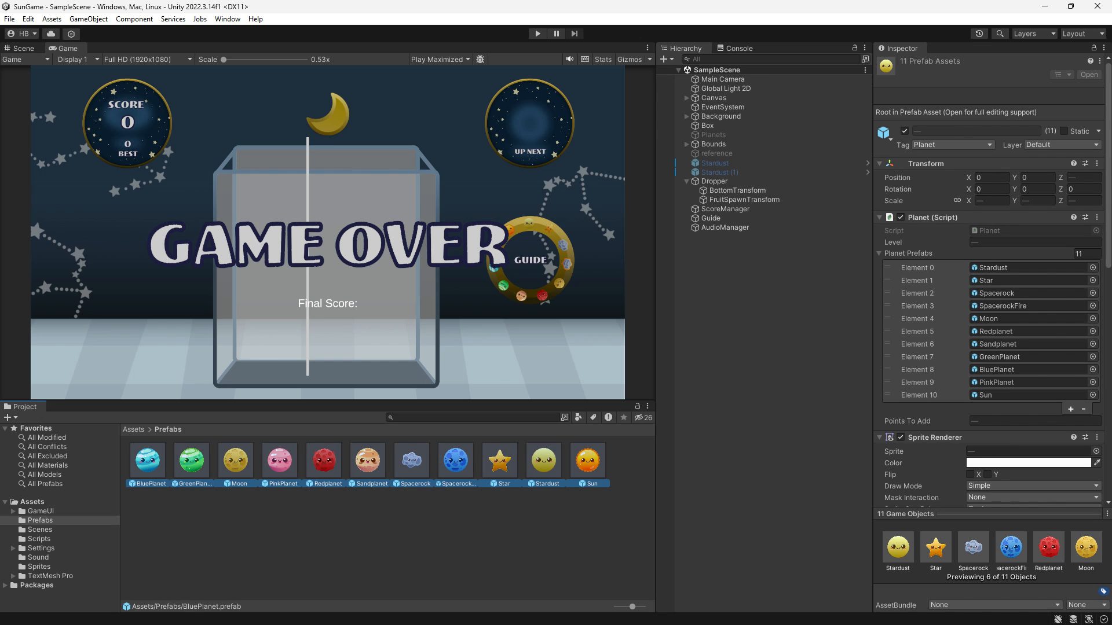
{"action": "scroll", "scroll_direction": "down", "scroll_amount": 3}
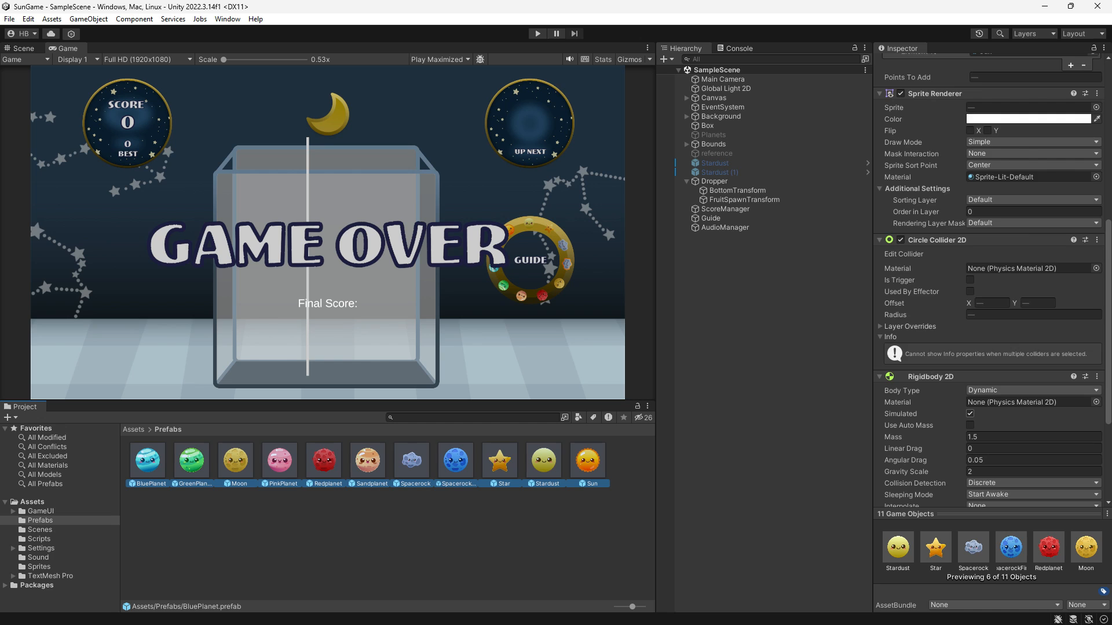
{"action": "scroll", "scroll_direction": "down", "scroll_amount": 3}
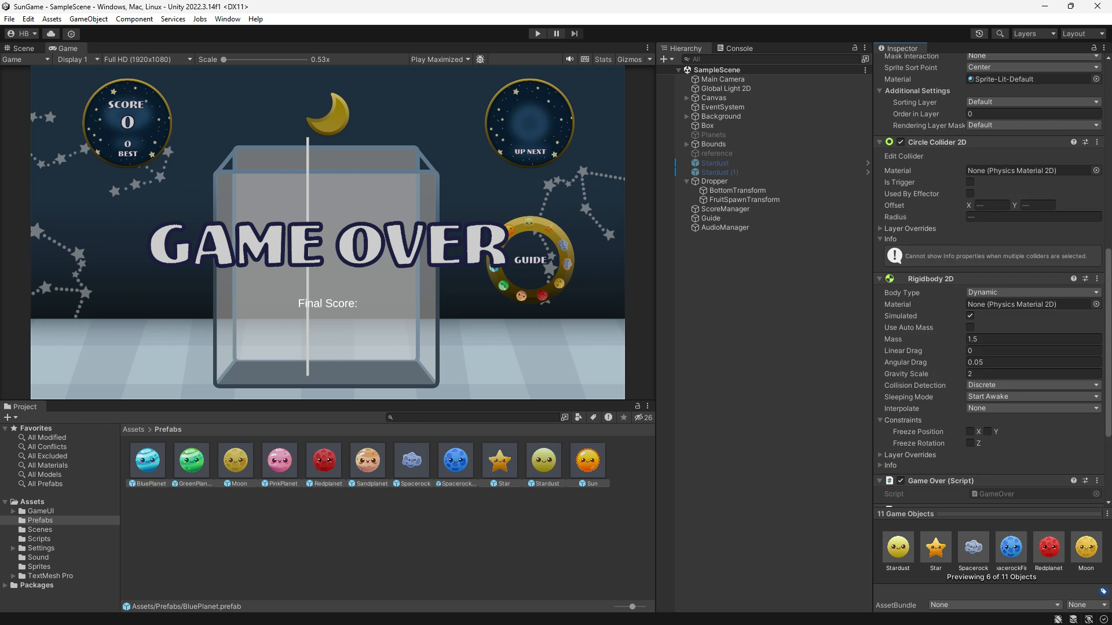
{"action": "scroll", "scroll_direction": "down", "scroll_amount": 3}
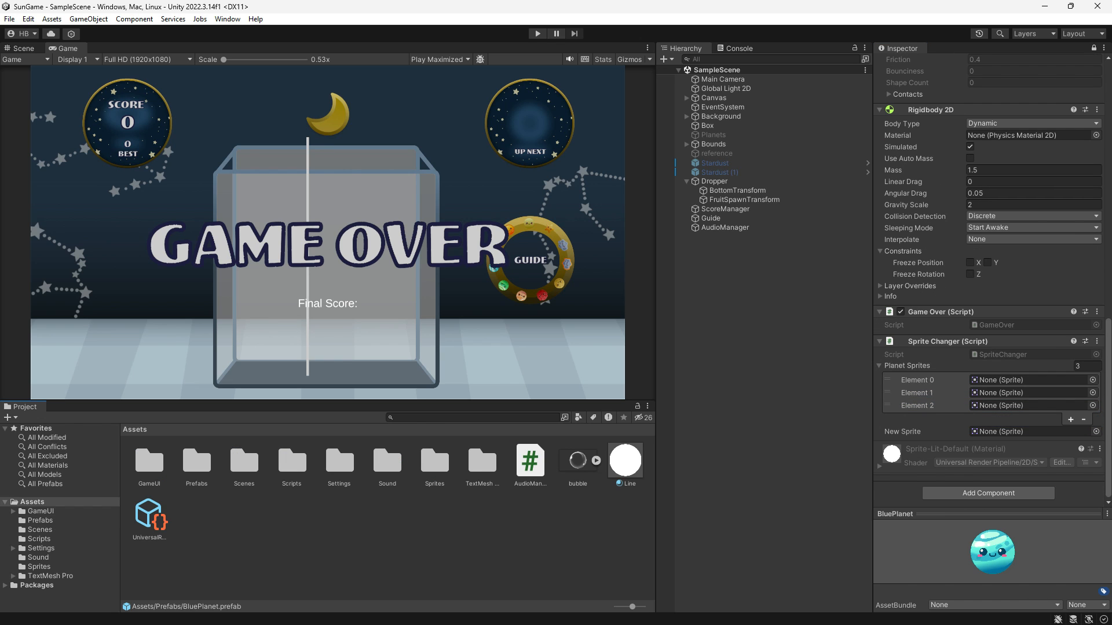
{"action": "left_click", "coordinate": [38, 567]}
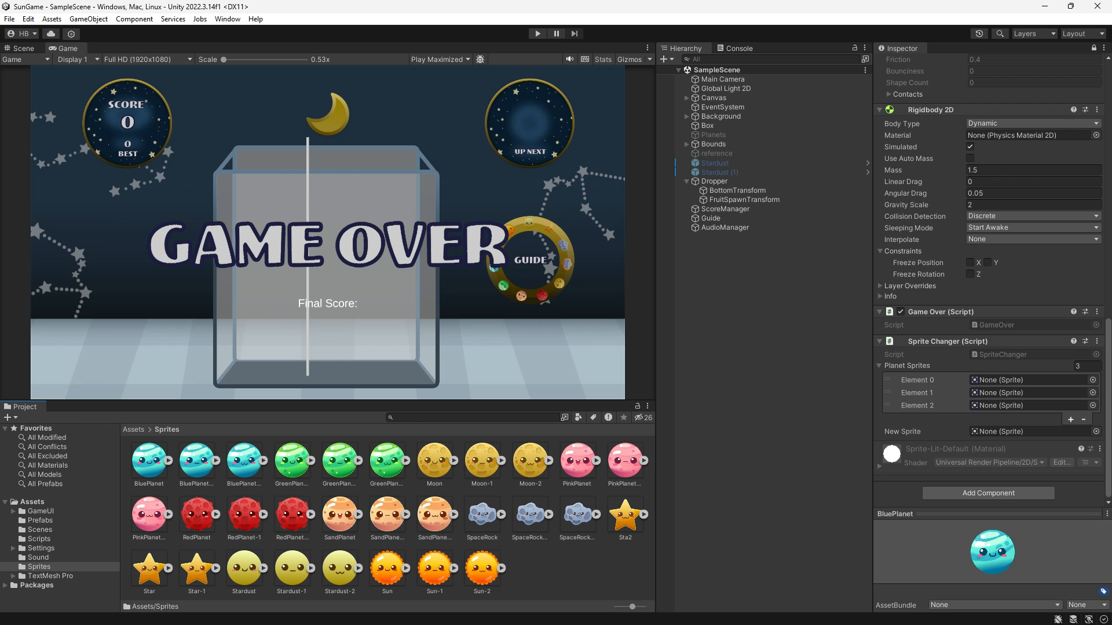